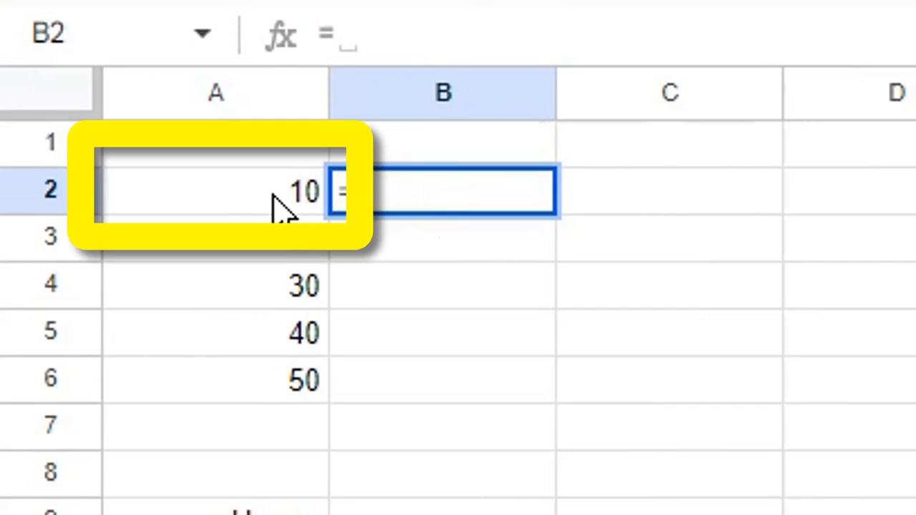
- Reference A2 from B2 to return 10, then accept autofill so B3:B6 show 20–50
click(215, 192)
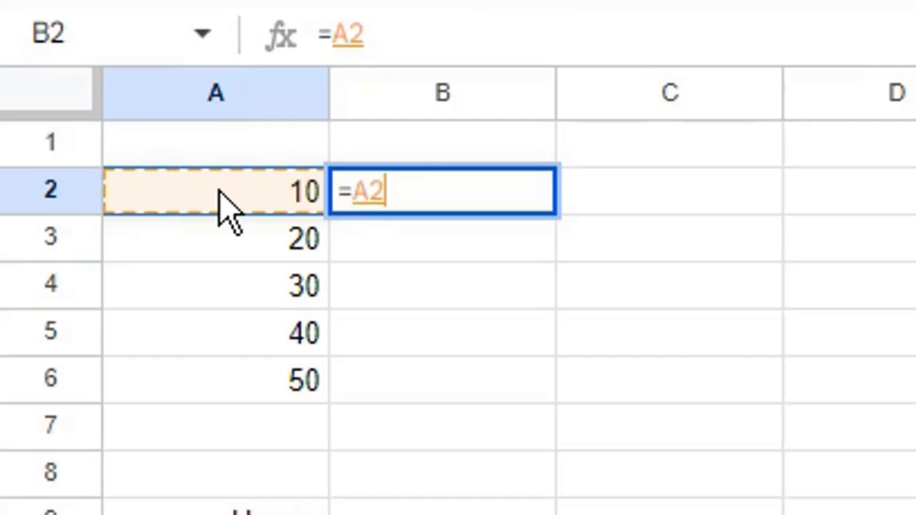
key(enter)
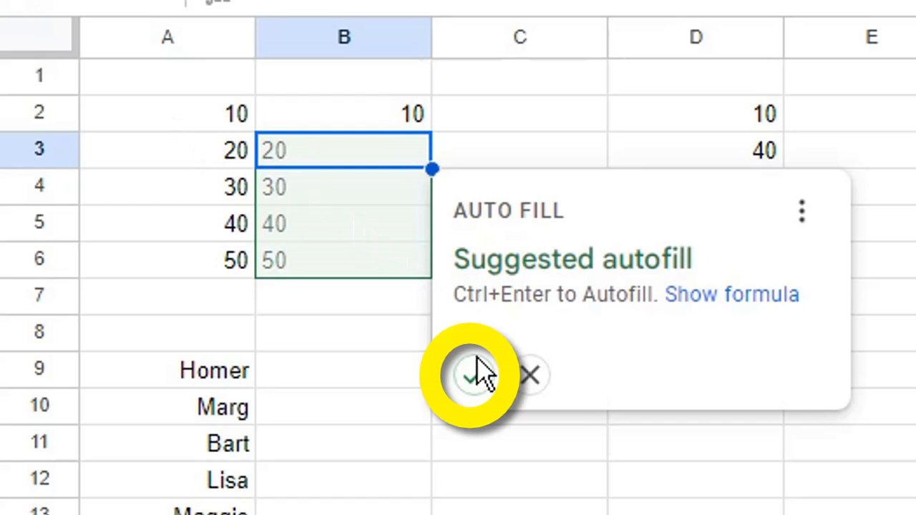
click(472, 375)
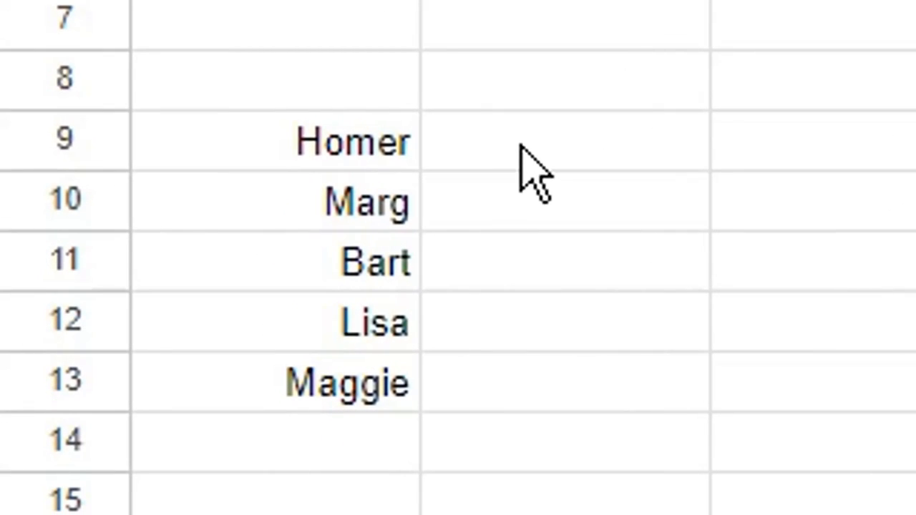
- Reference Homer in B9 and accept autofill so Marg, Bart, Lisa and Maggie fill B10:B13
click(561, 142)
text(Homer)
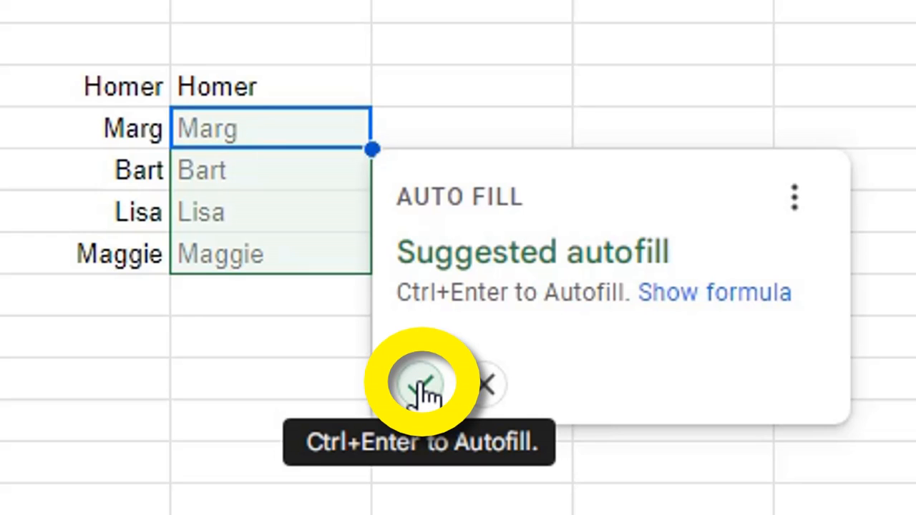
click(422, 384)
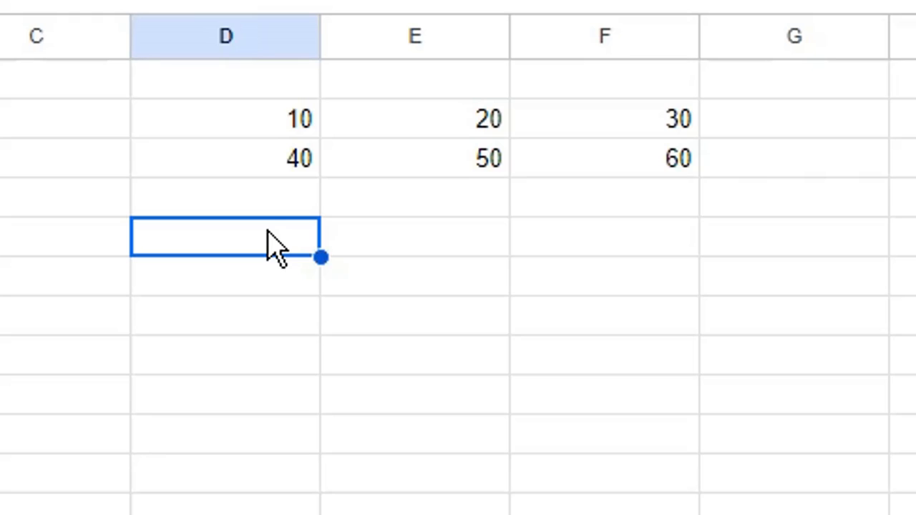
- Enter =ARRAYFORMULA(D2:F3) in D5 so D5:F6 reproduce 10 20 30 / 40 50 60
text(=a)
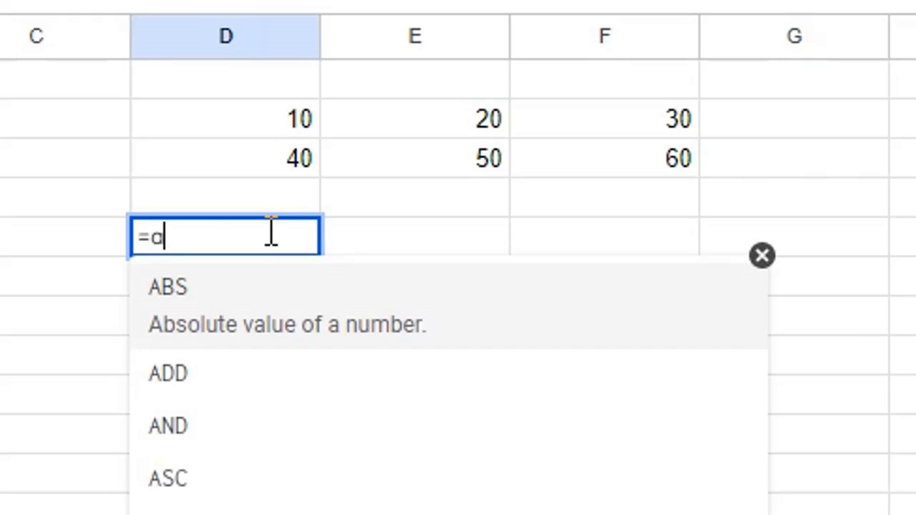
text(rrayformula)
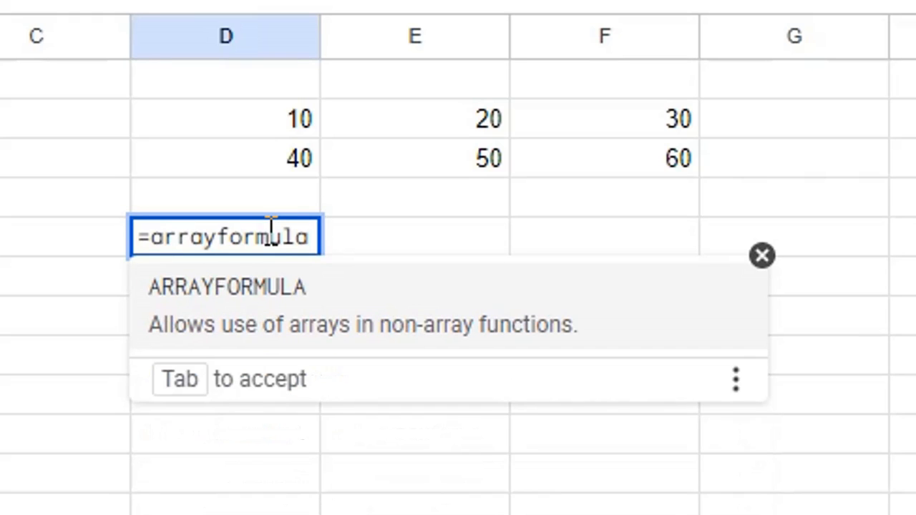
key(tab)
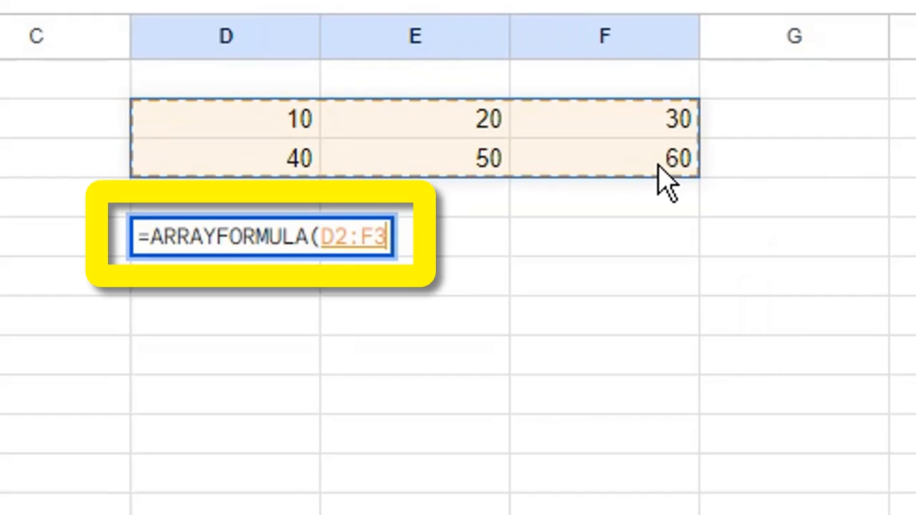
text())
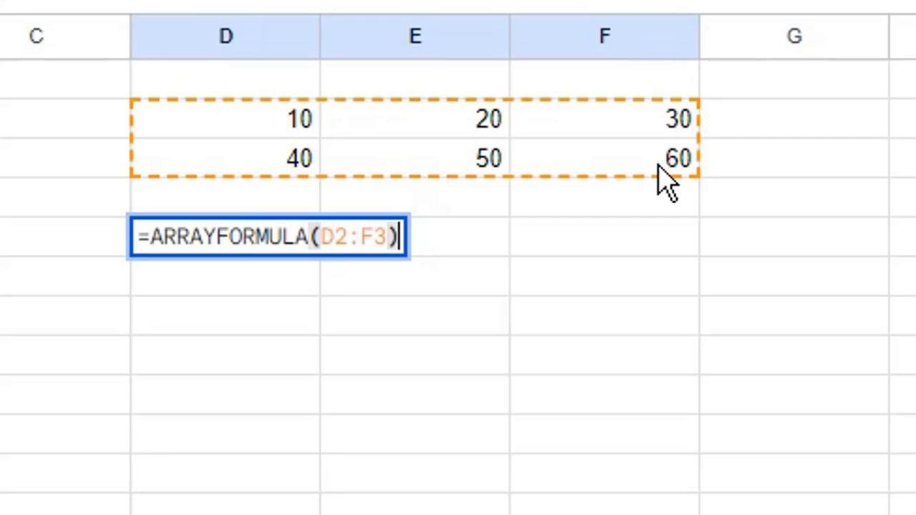
key(Enter)
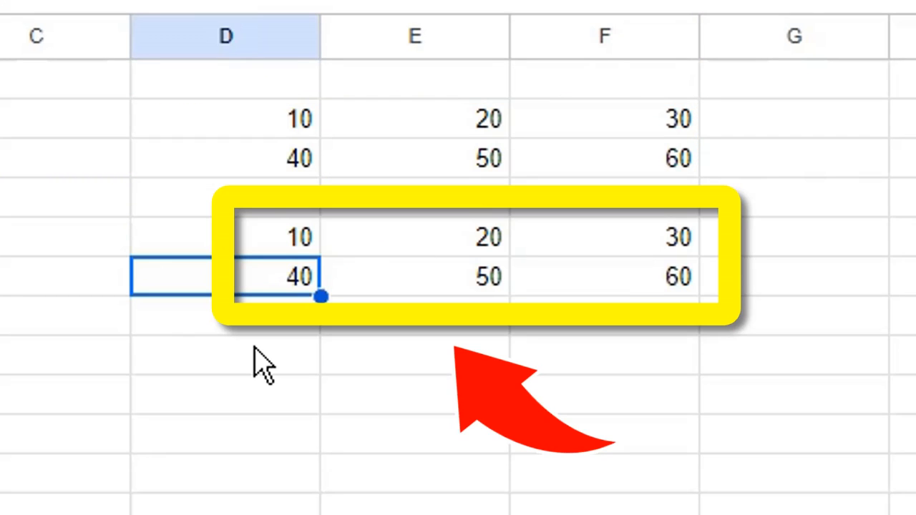